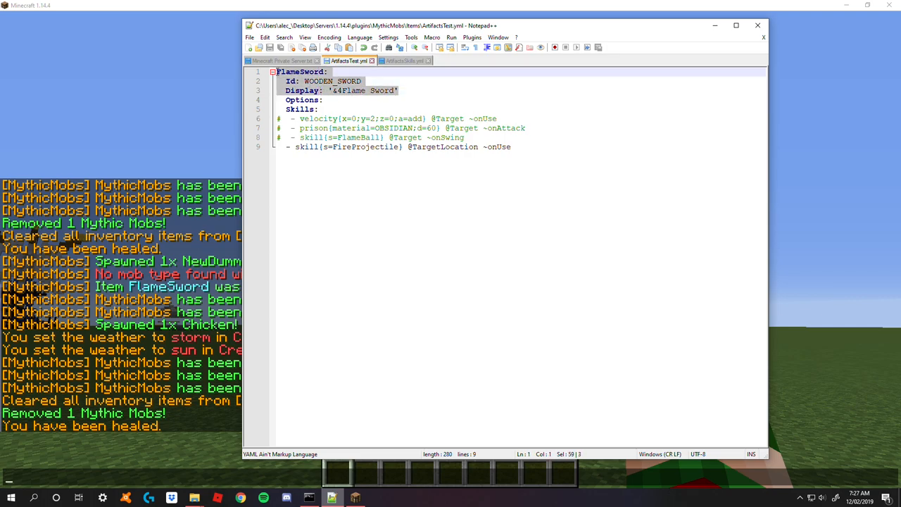
- Comment out the FireProjectile onUse skill line in FlameSword's Skills section
left_click(348, 119)
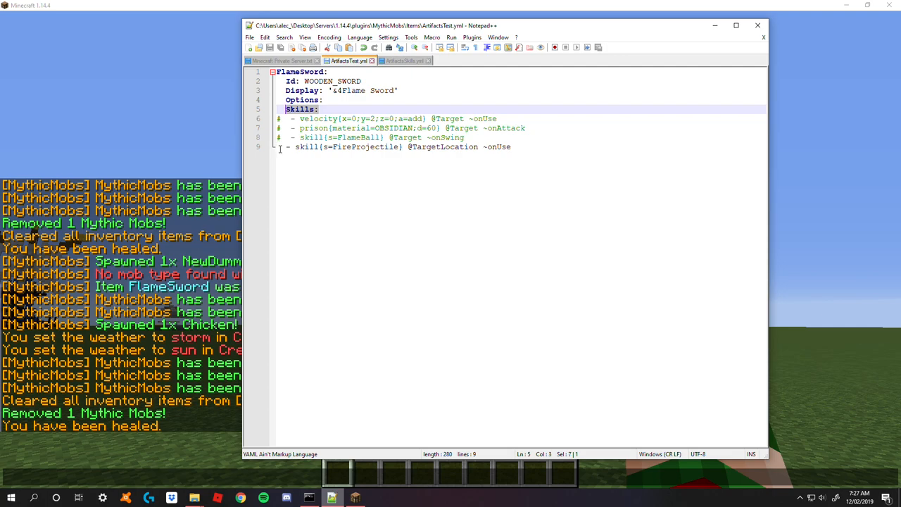
left_click(290, 146)
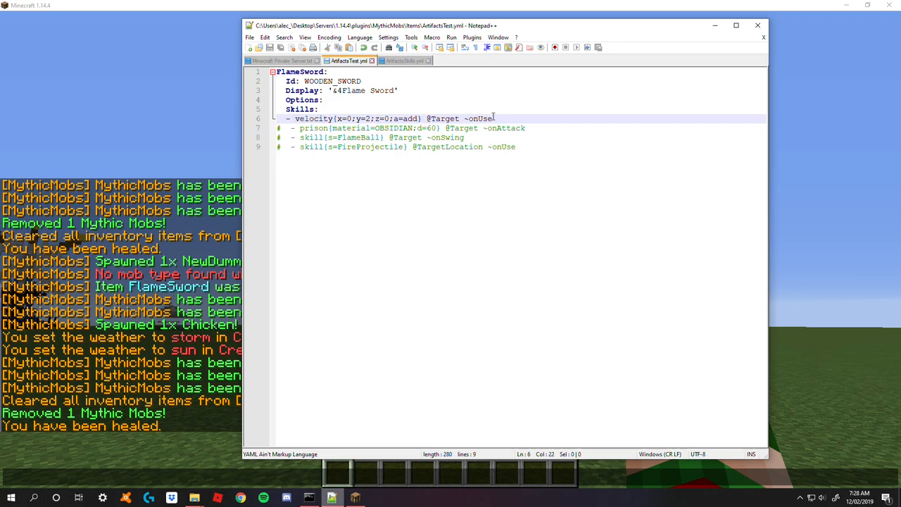
double_click(479, 118)
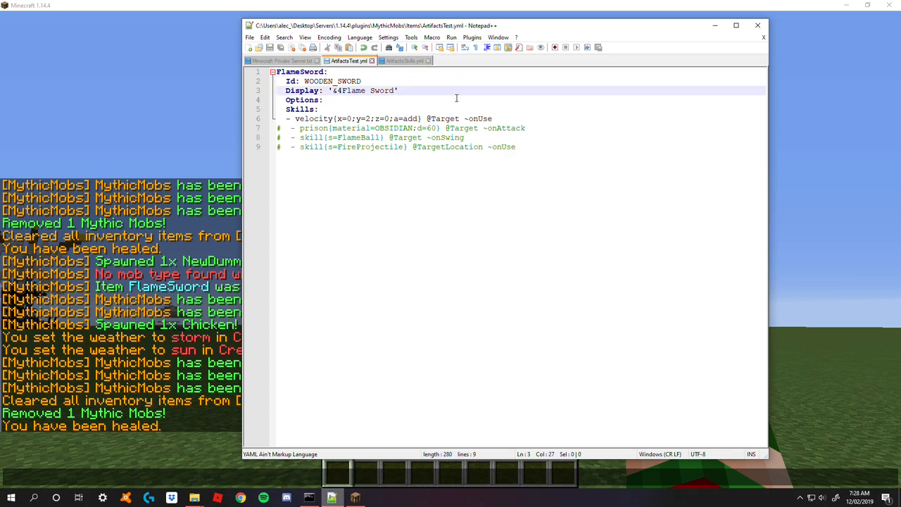
- Uncomment the velocity skill on the WOODEN_SWORD item and return to Minecraft
left_click(318, 110)
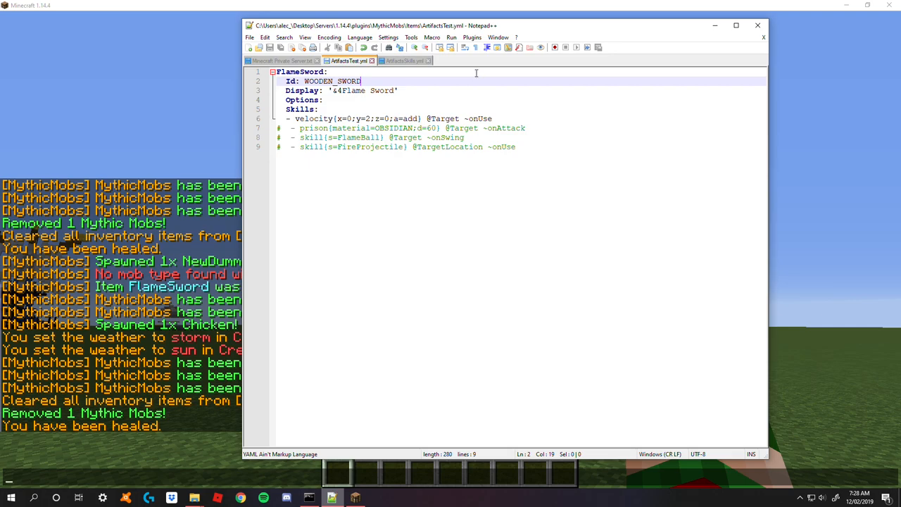
left_click(329, 73)
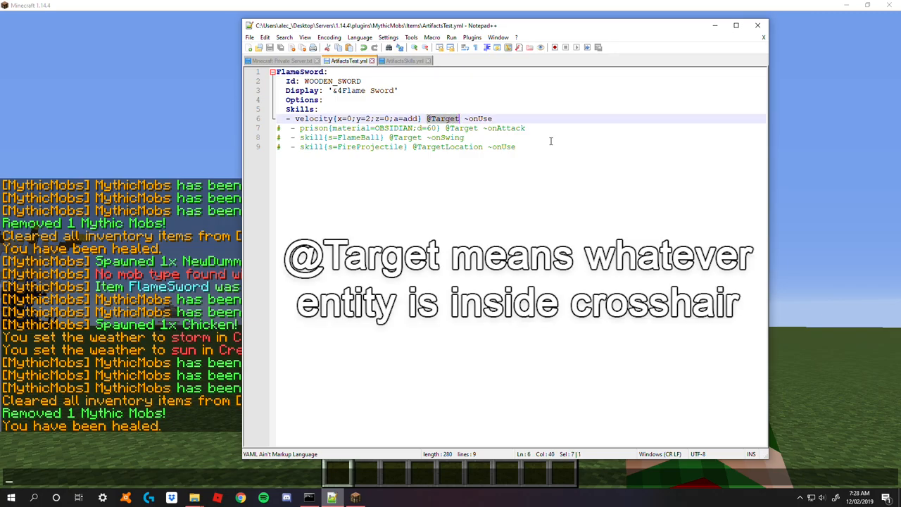
left_click(330, 499)
type("/")
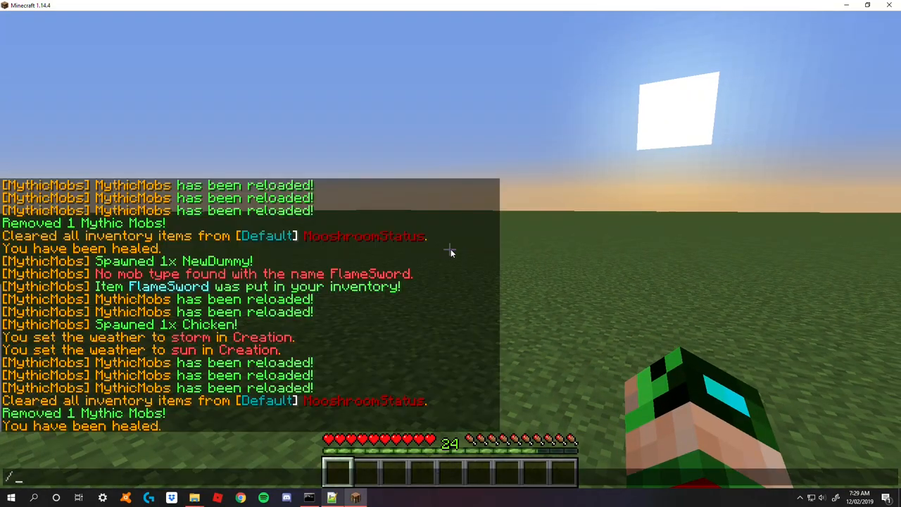
- Reload MythicMobs, spawn NewDummy and get the FlameSword via /mm chat commands
type("mm debug")
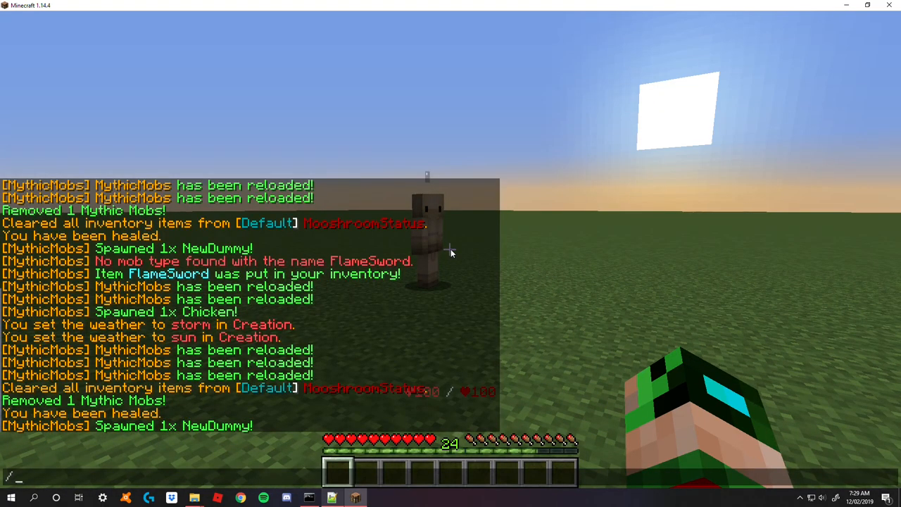
type("mm i get SL")
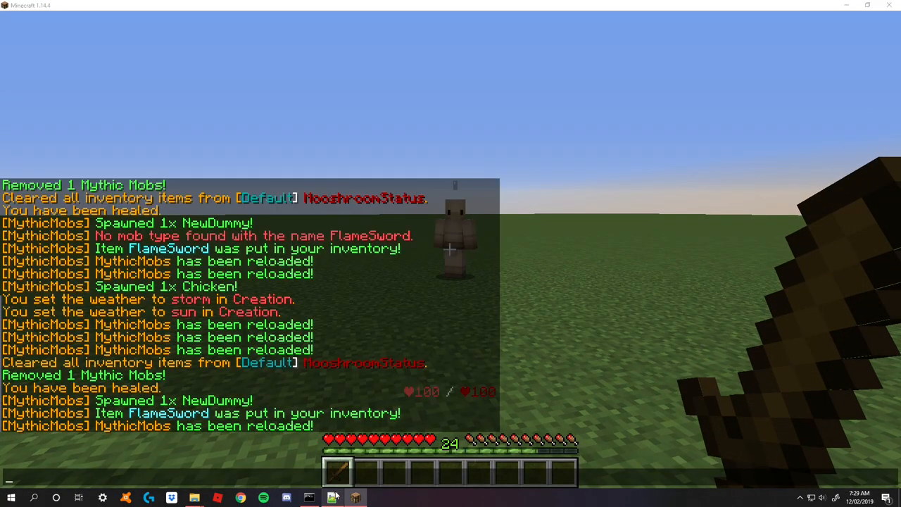
left_click(332, 495)
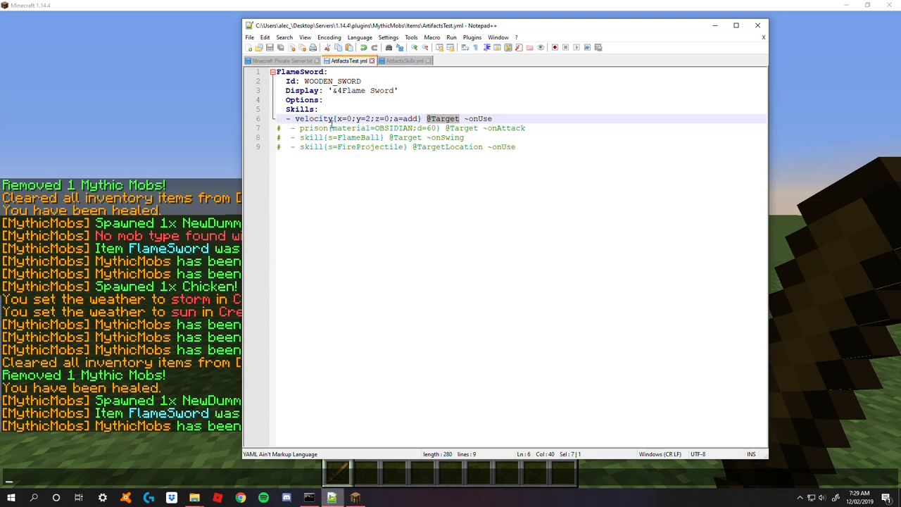
left_click(429, 118)
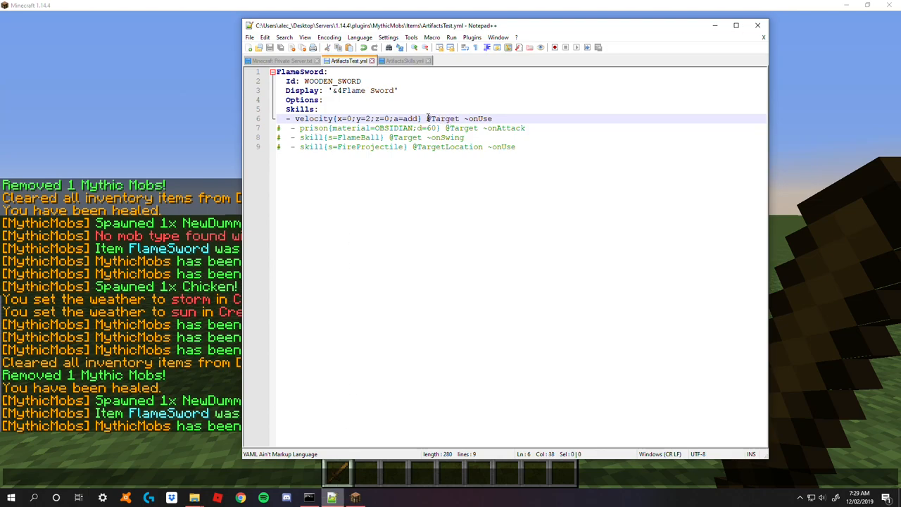
double_click(443, 119)
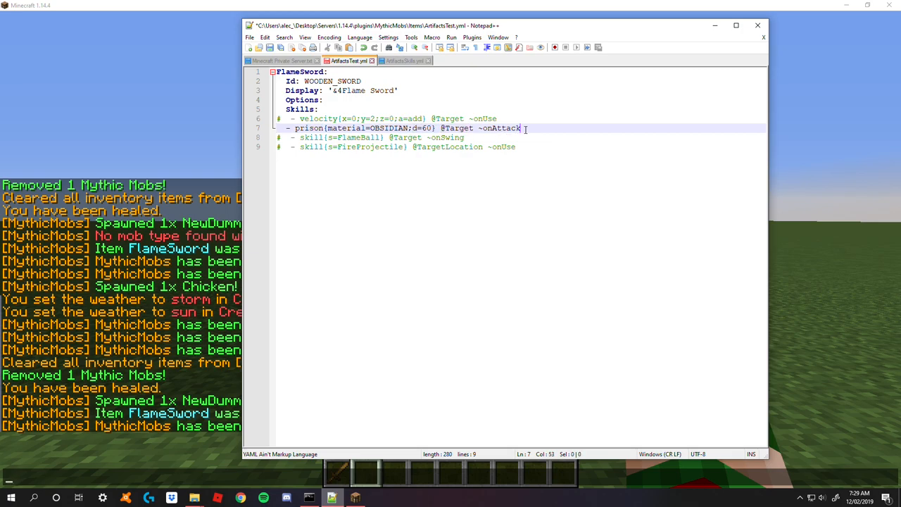
double_click(502, 129)
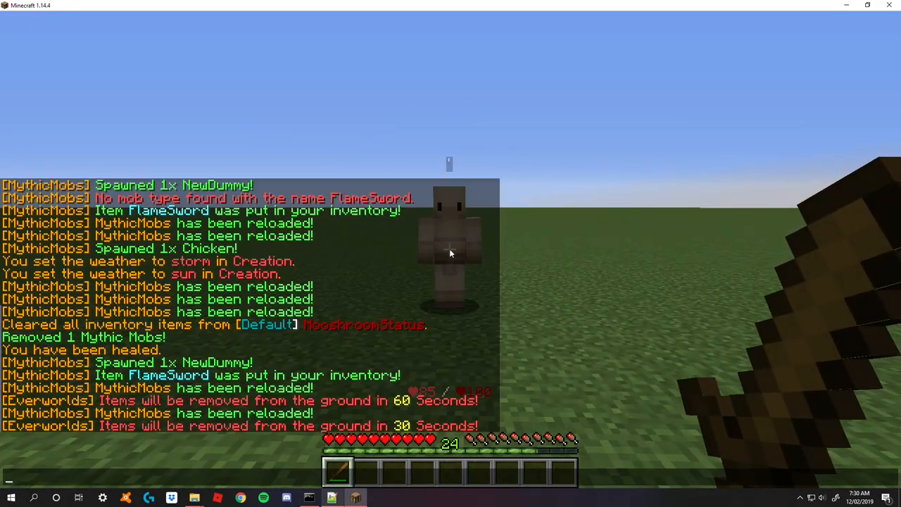
left_click(331, 495)
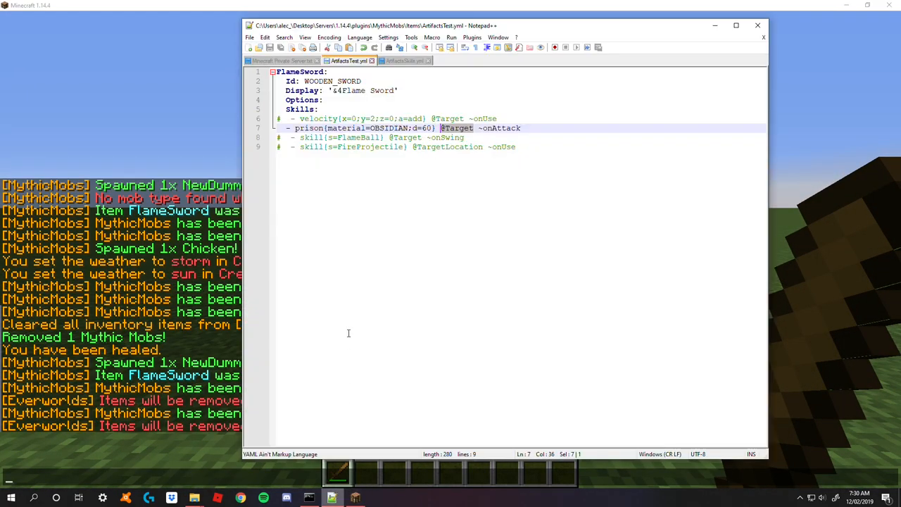
left_click(289, 128)
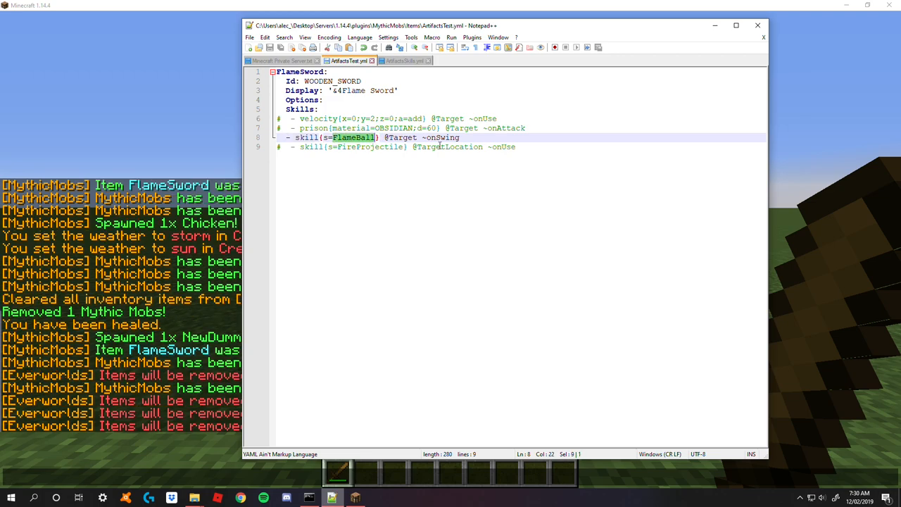
mouse_move(414, 138)
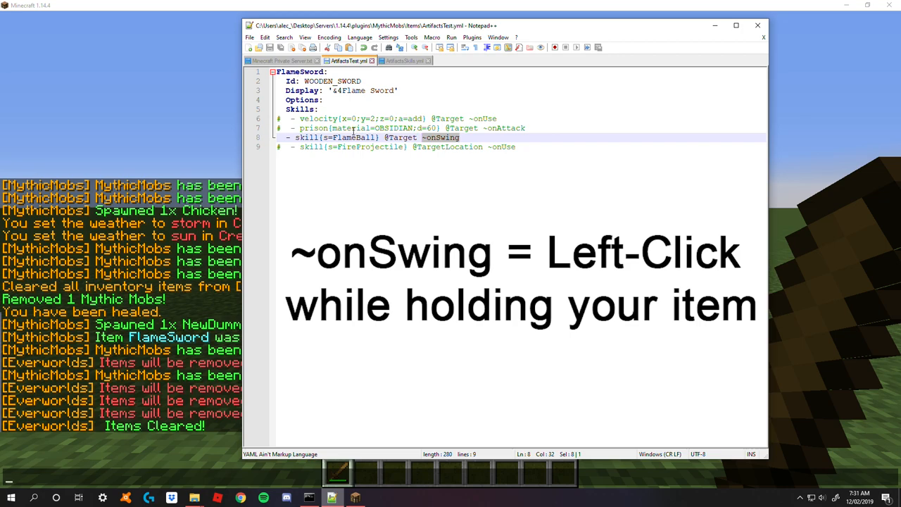
double_click(346, 138)
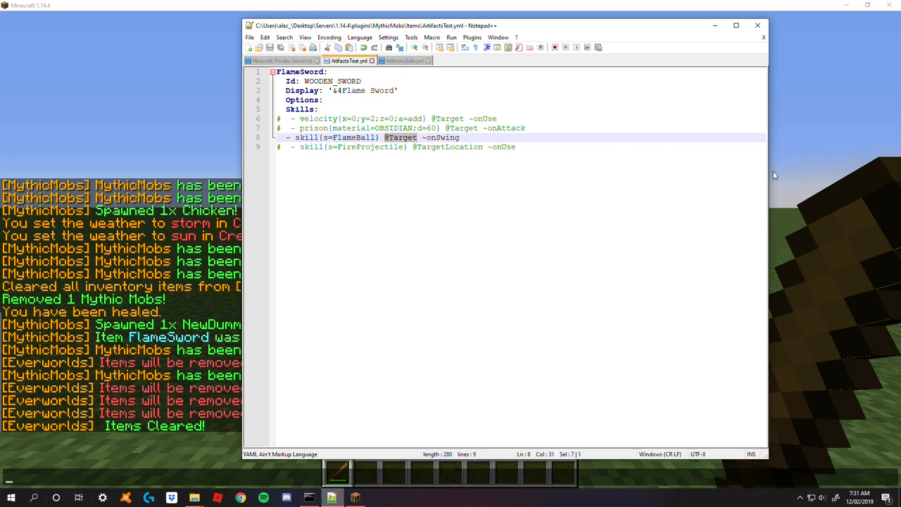
mouse_move(406, 60)
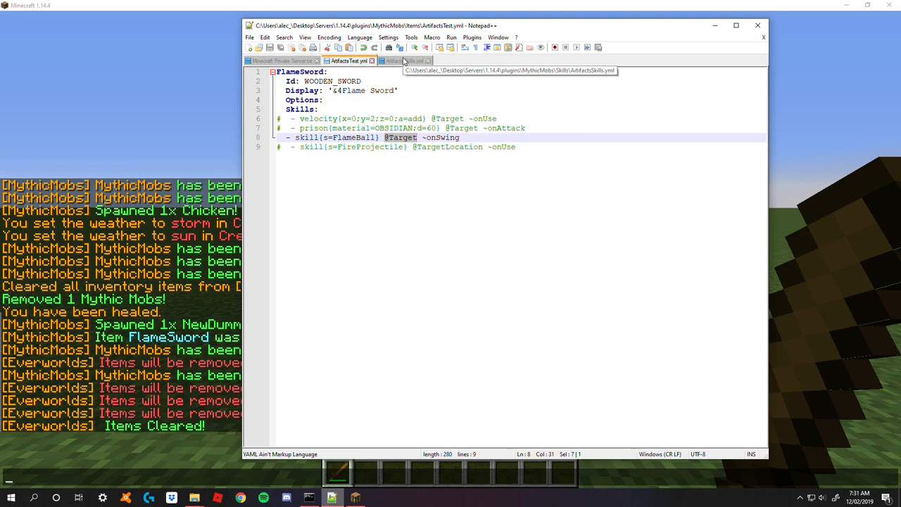
left_click(335, 496)
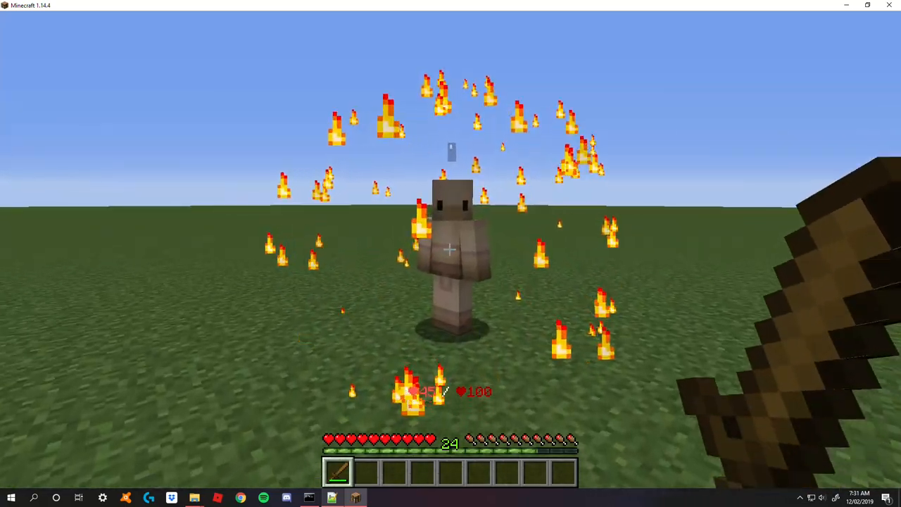
- Swing the sword at the dummy to cast FlameBall, then bring ArtifactSkills.yml back up
left_click(449, 248)
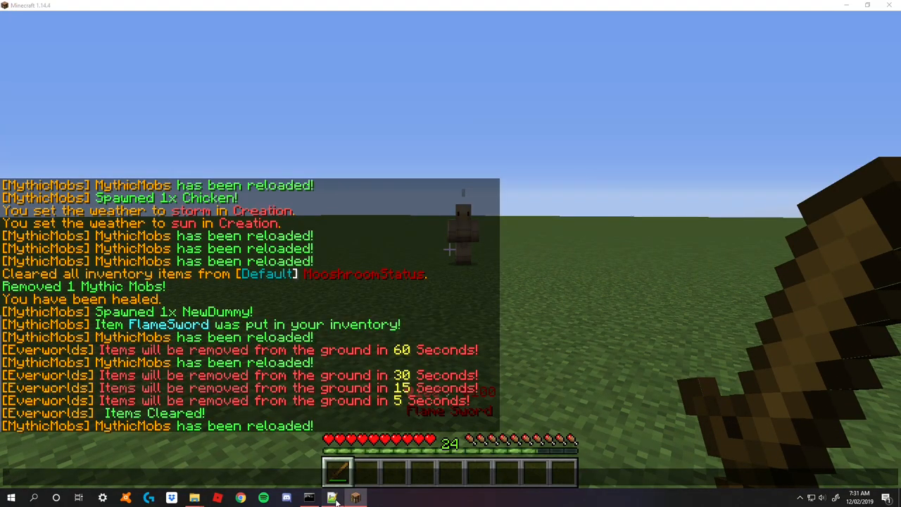
left_click(335, 496)
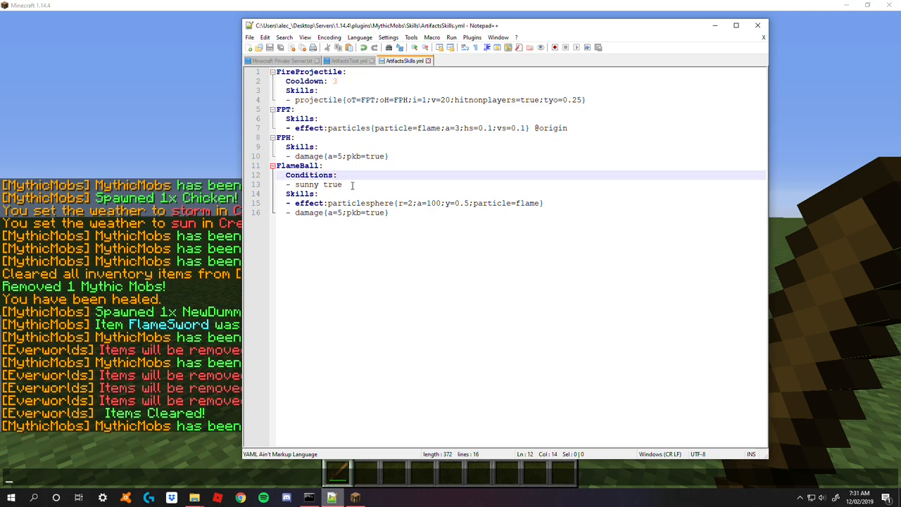
- Add '- targetwithin{d=7} true' under FlameBall's sunny condition and return to the game
left_click(347, 185)
type("- target")
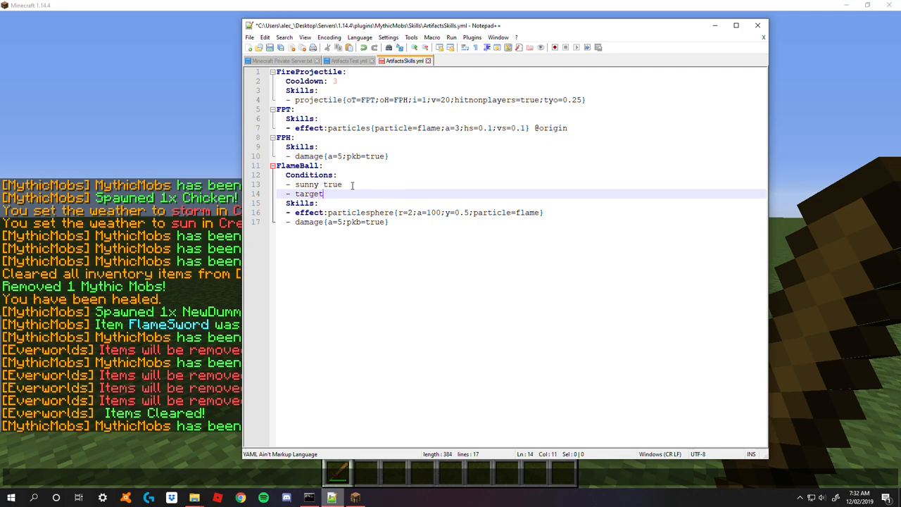
type("within")
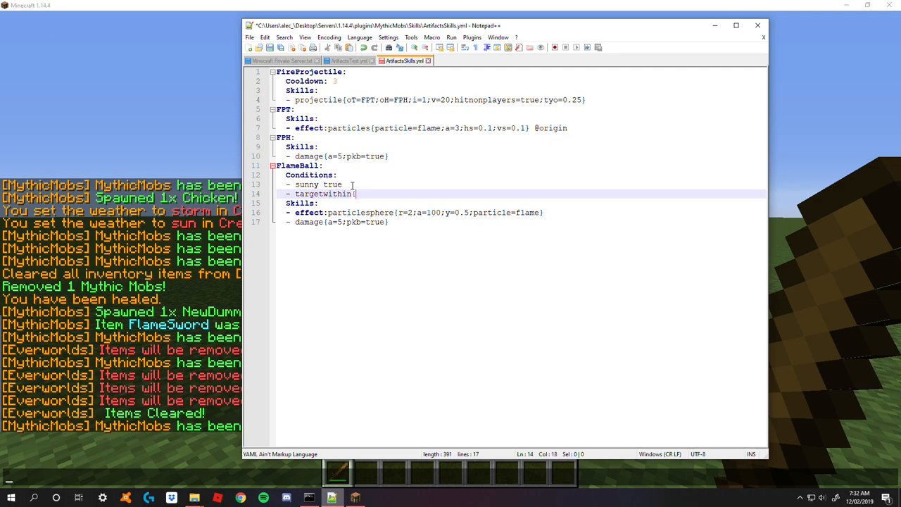
type("{d=7}")
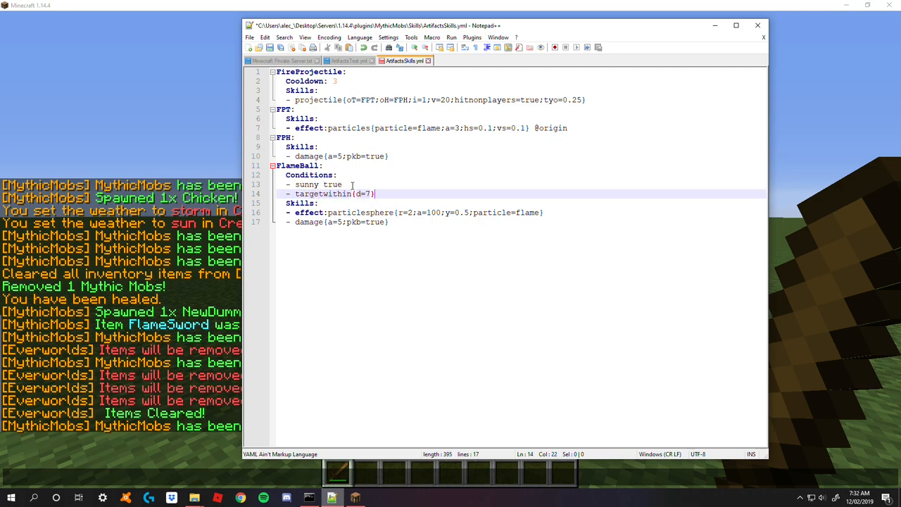
type("true")
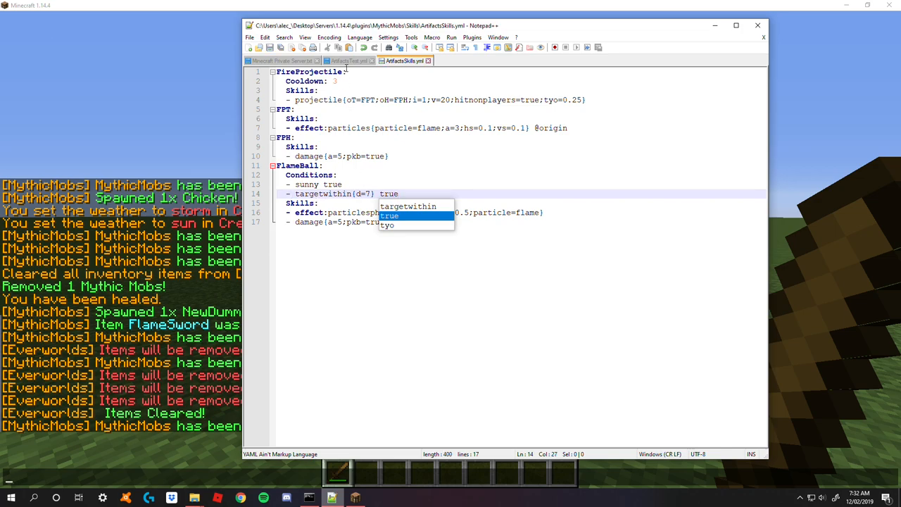
left_click(332, 493)
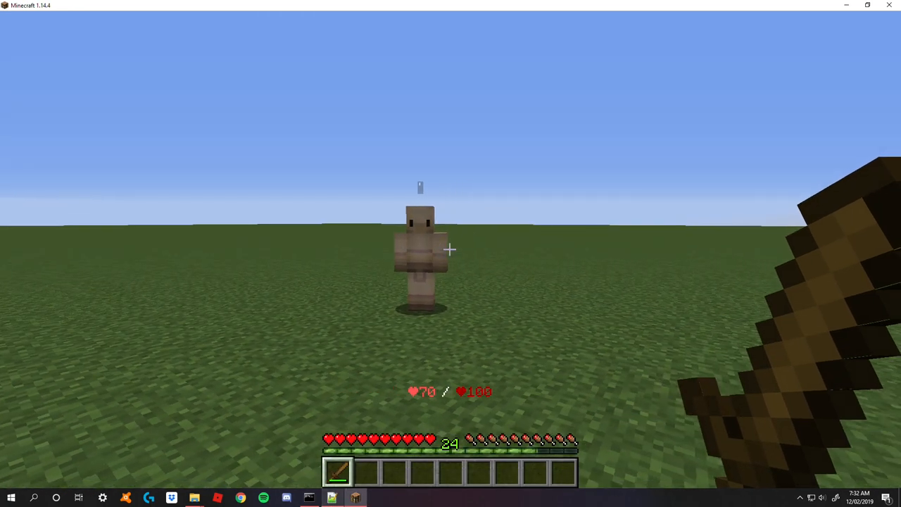
- Run /weather rain in chat to start a rainstorm
key("t")
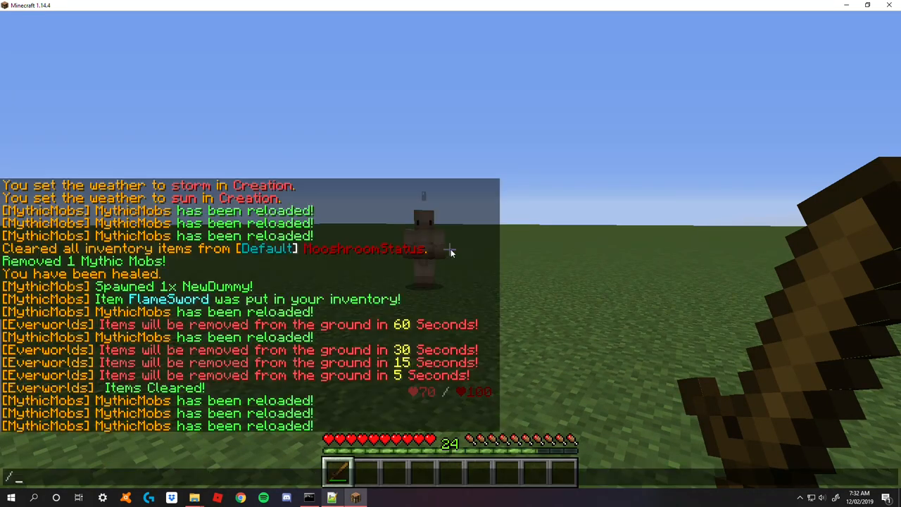
type("rain")
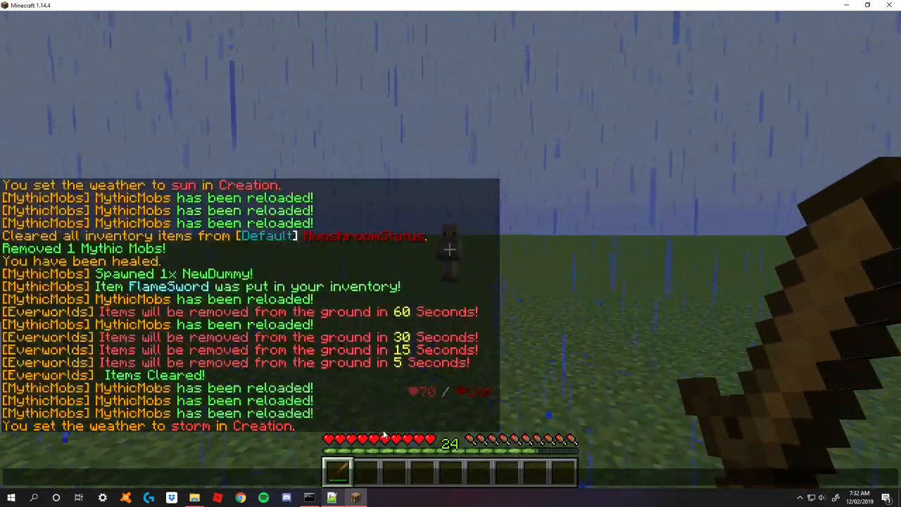
- Comment out the targetwithin line, clear the weather and hit the dummy in sunshine
left_click(331, 495)
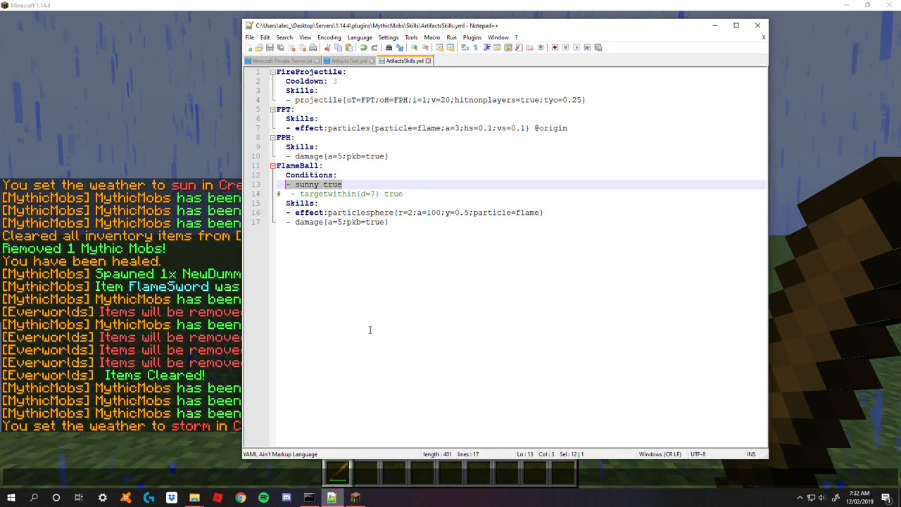
left_click(341, 185)
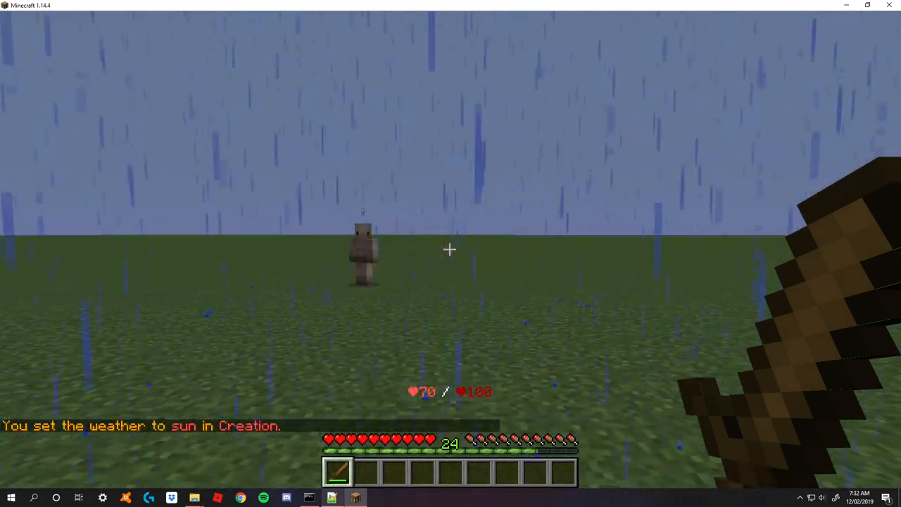
mouse_move(451, 251)
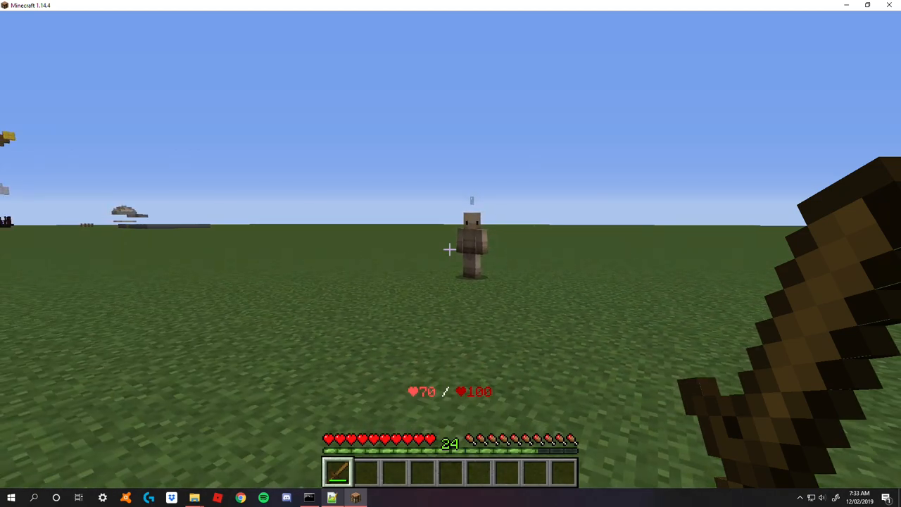
left_click(467, 242)
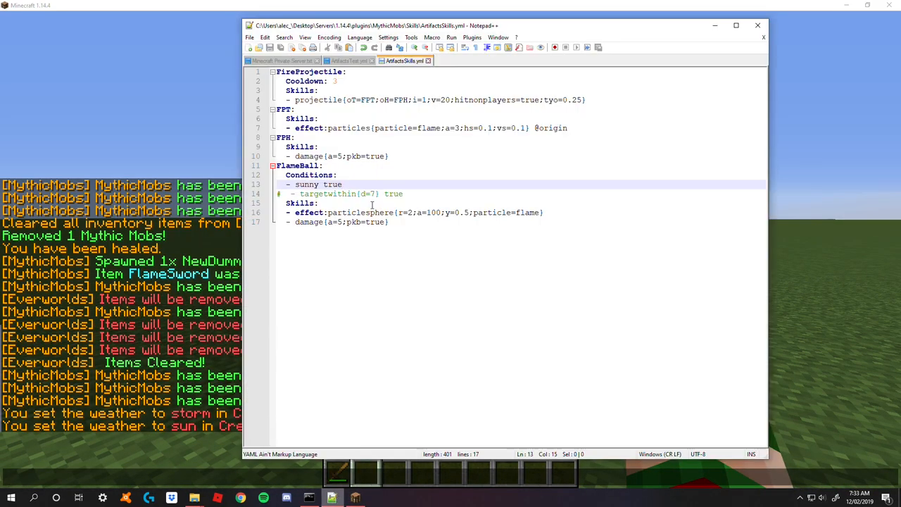
- Save ArtifactSkills.yml with FlameBall conditioned only on sunny, then reload MythicMobs in-game
left_click(340, 61)
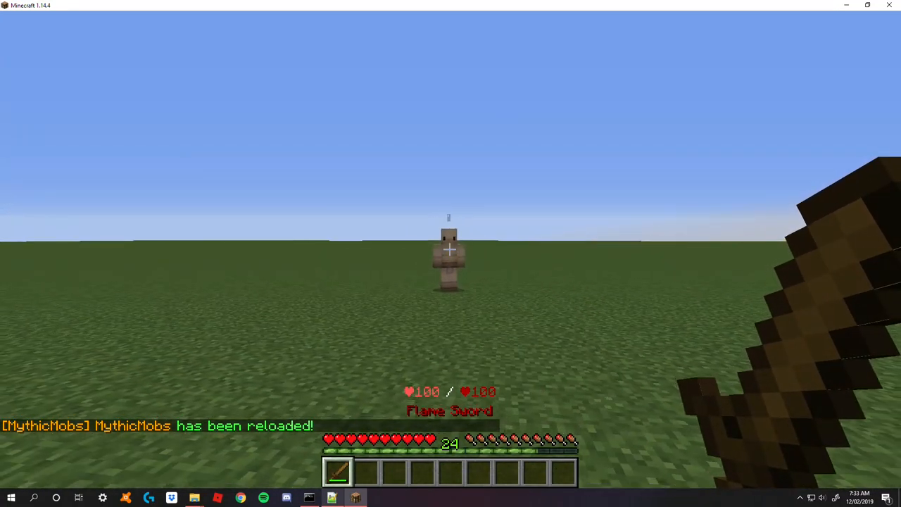
- Strike the dummy with the Flame Sword dropping it to 70 health, then reopen ArtifactsTest.yml
left_click(448, 250)
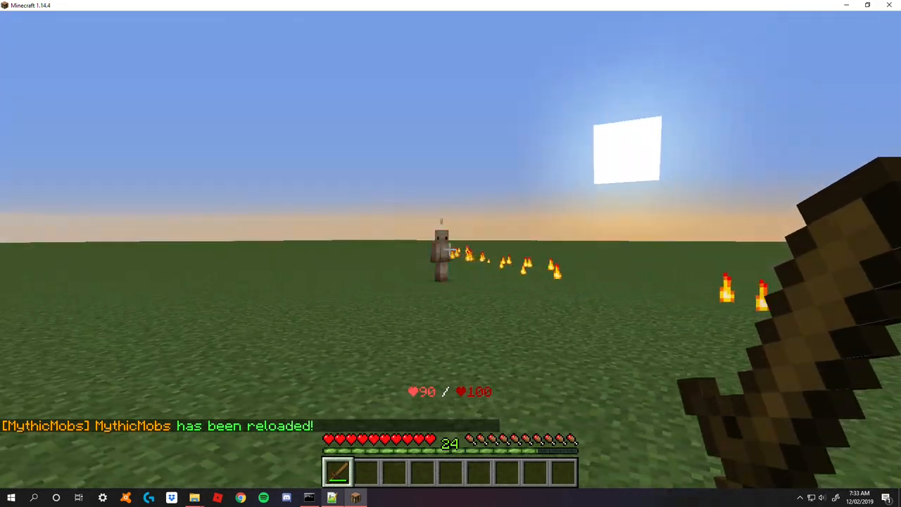
mouse_move(451, 250)
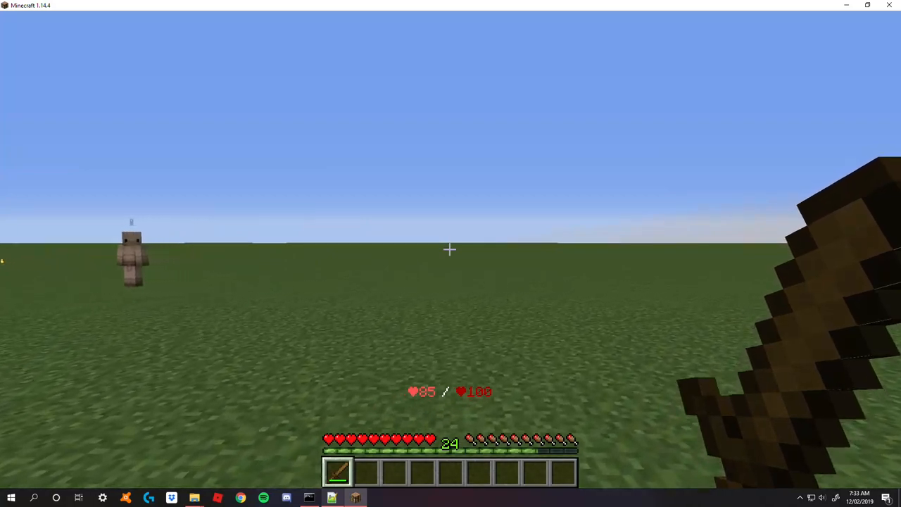
mouse_move(451, 249)
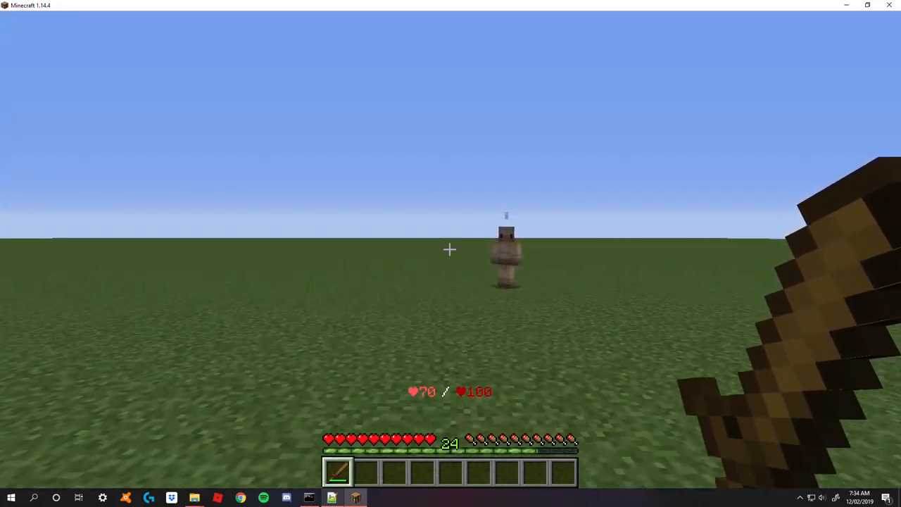
left_click(331, 498)
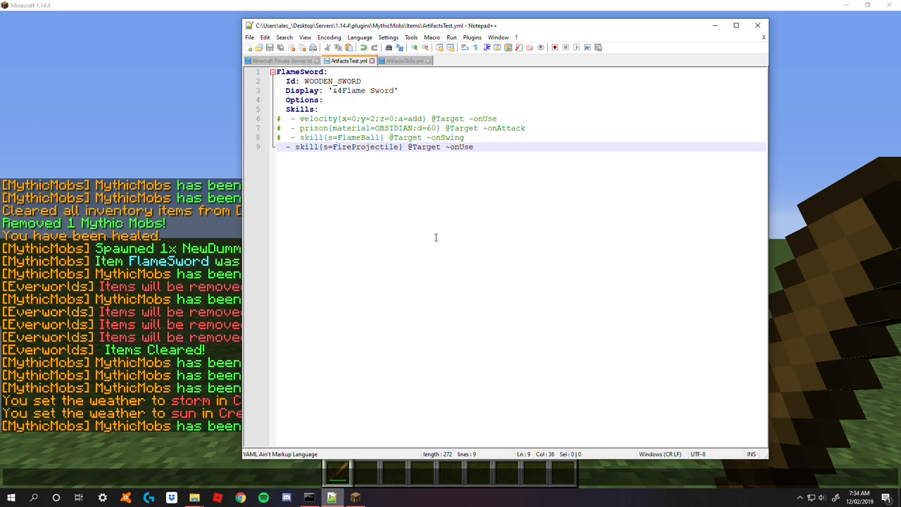